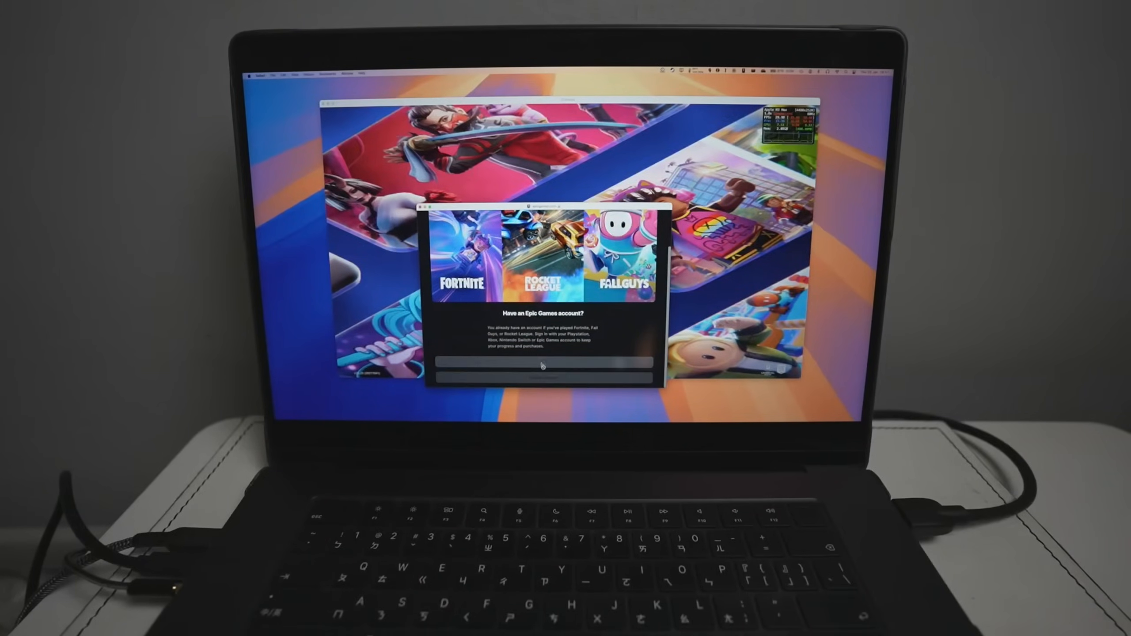
Sign in with the existing Epic Games account's email and password
click(544, 376)
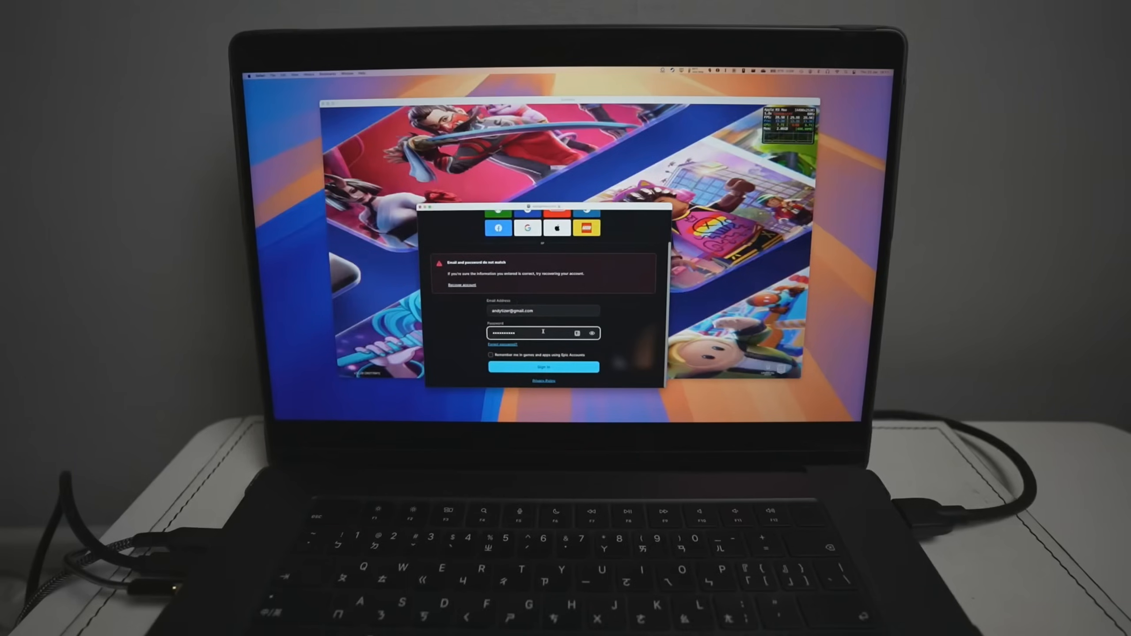
click(543, 367)
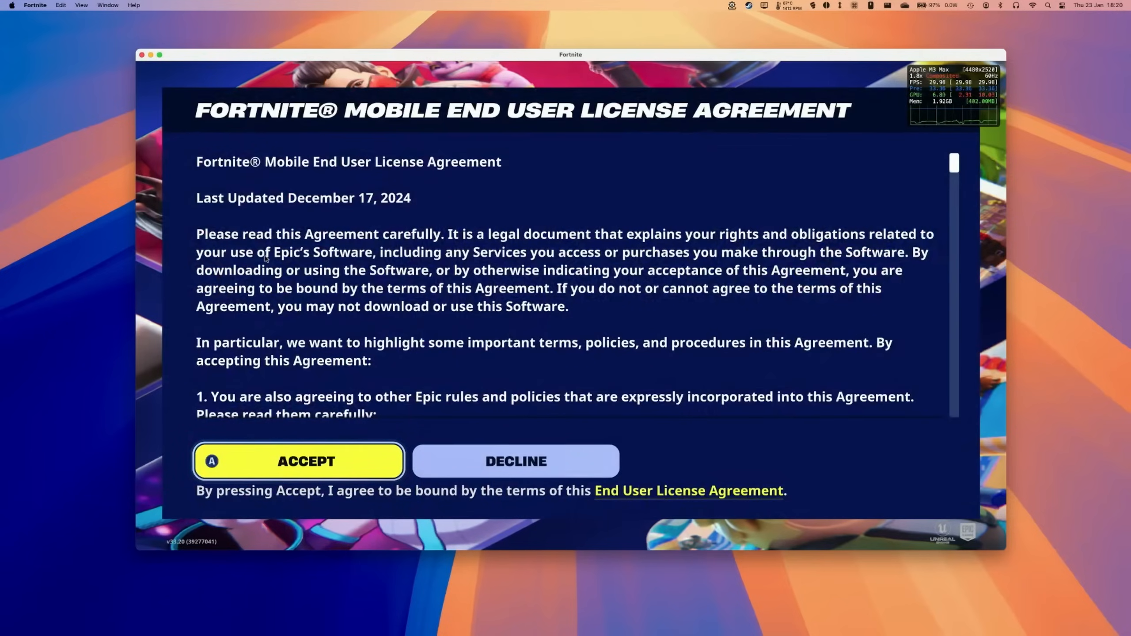
mouse_move(128, 435)
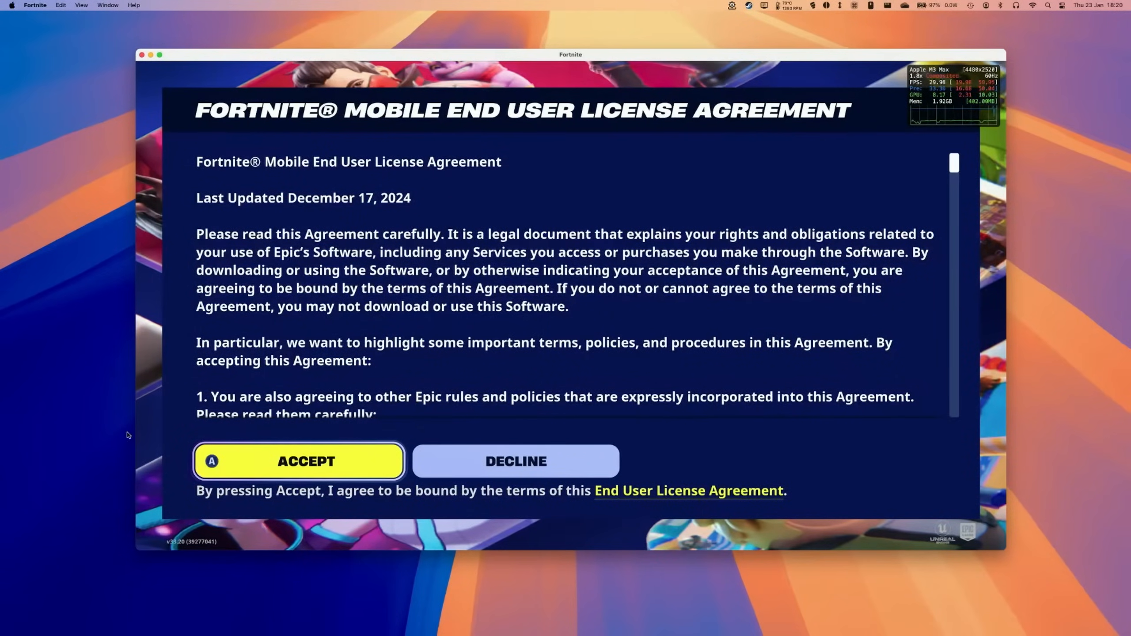
Accept the EULA, continue past the privacy policy, and skip the Chapter 1 intro cinematic
click(298, 461)
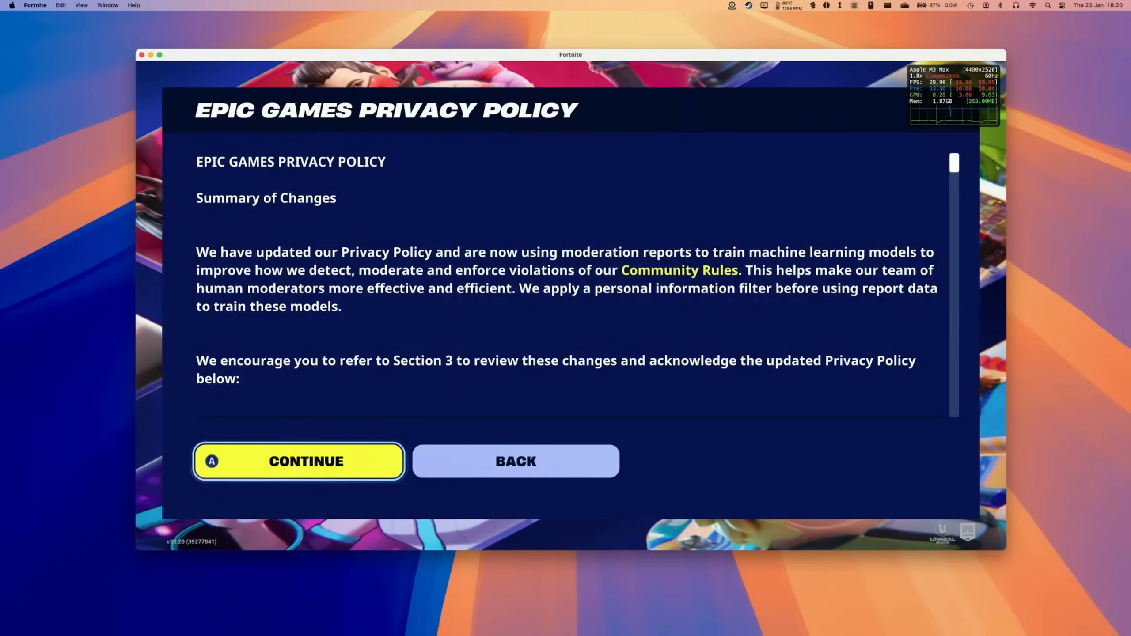
click(298, 461)
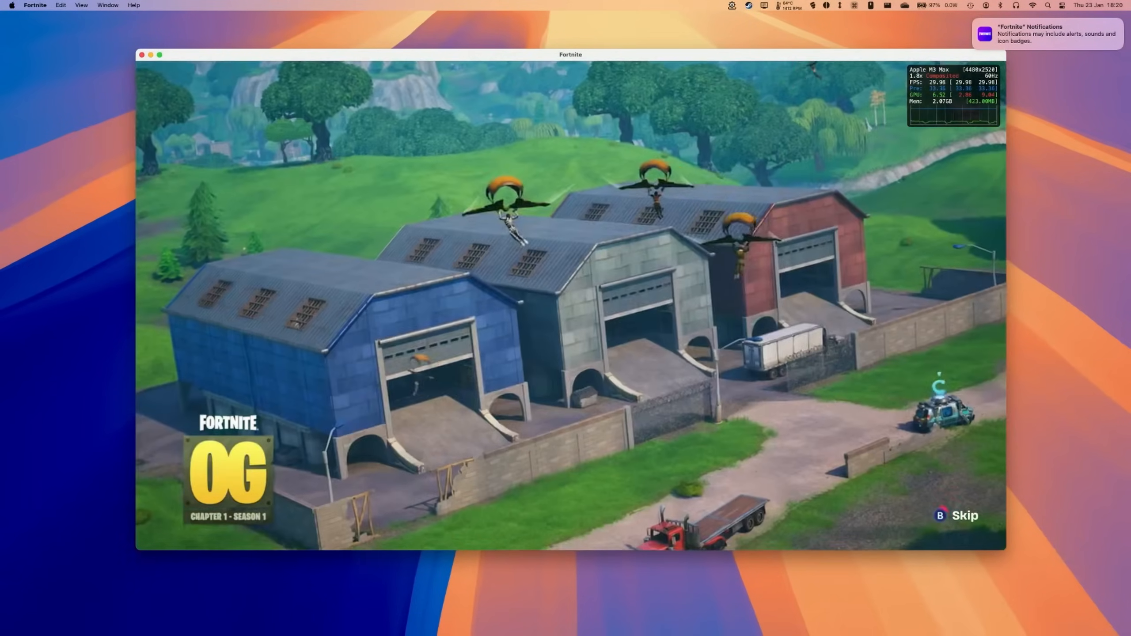
click(964, 515)
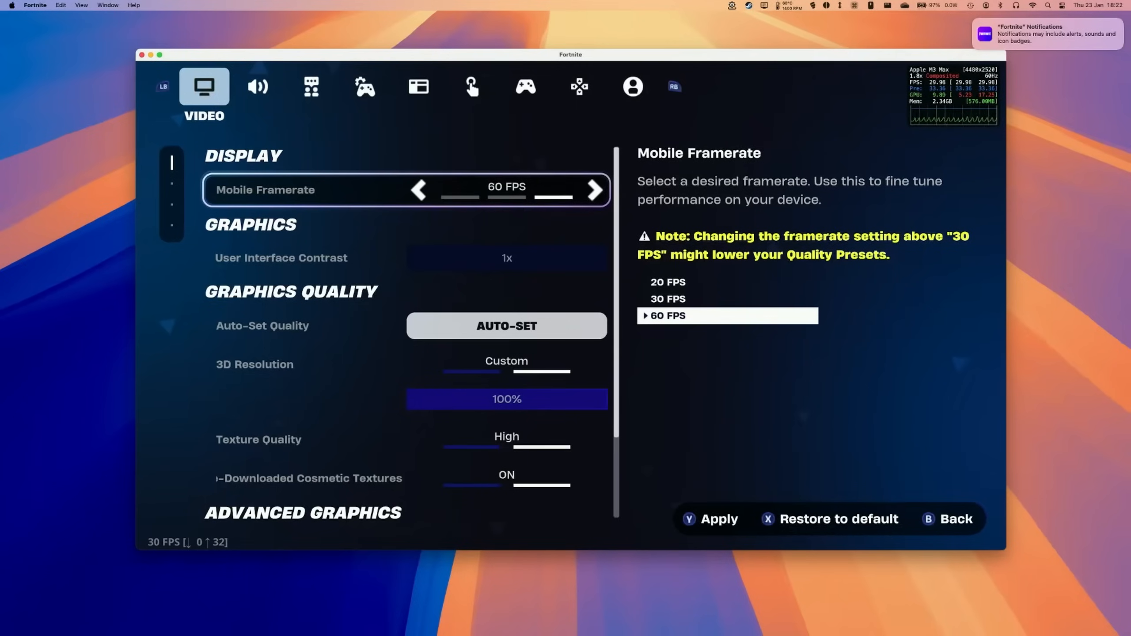
Apply the video settings with Mobile Framerate at 60 FPS and Texture Quality High
click(406, 257)
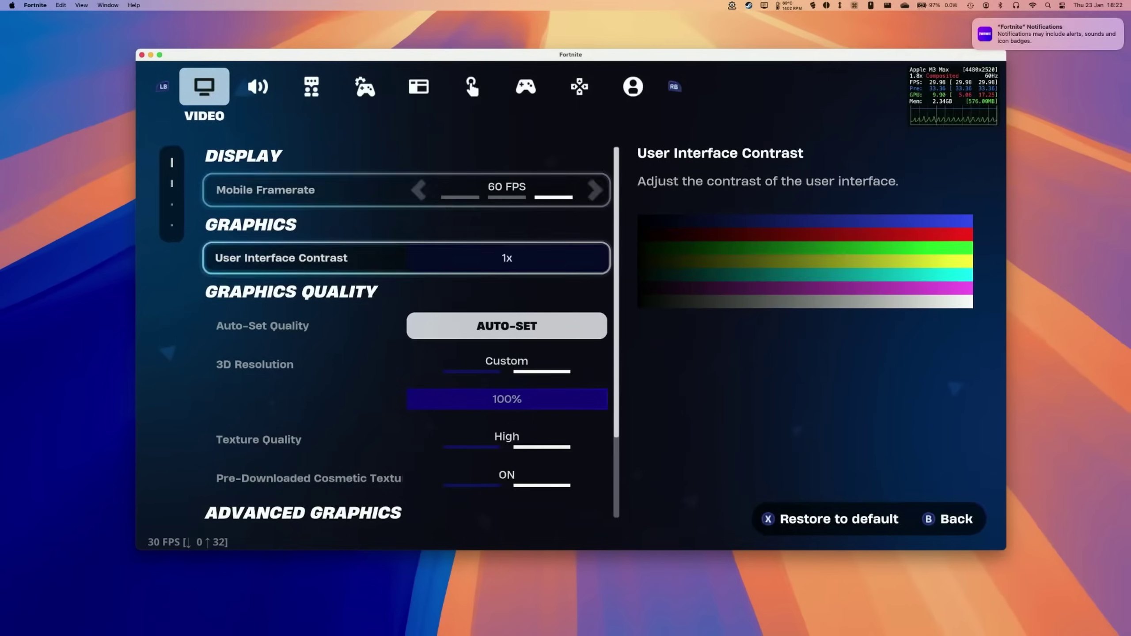